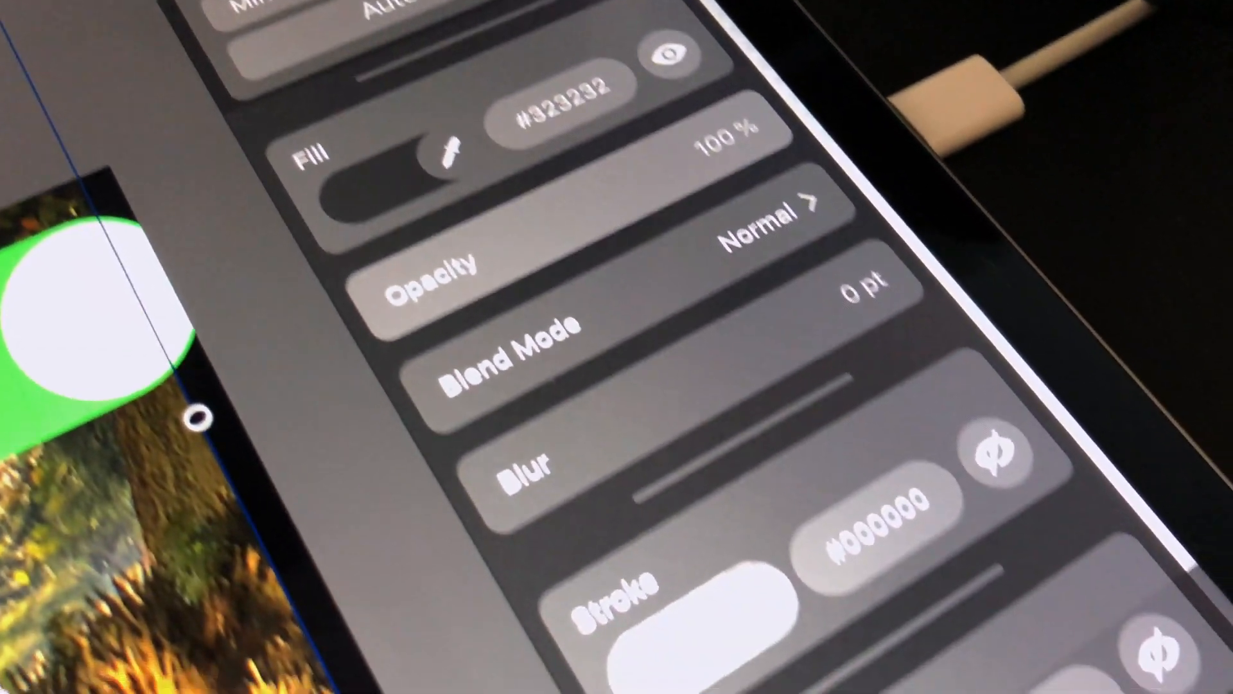
Step: Insert the white horse icon and position it over the grass beside the Hello text
{"action": "scroll", "scroll_direction": "down", "scroll_amount": 3}
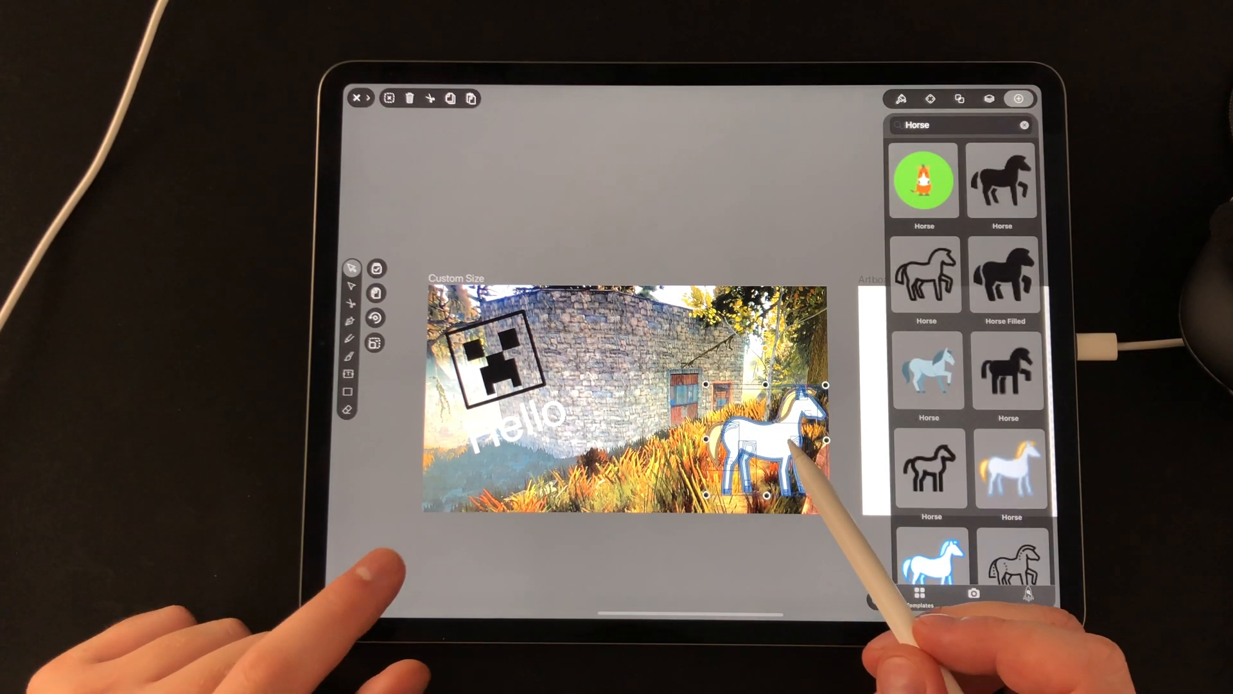
{"action": "left_click_drag", "start_coordinate": [767, 444], "coordinate": [661, 429]}
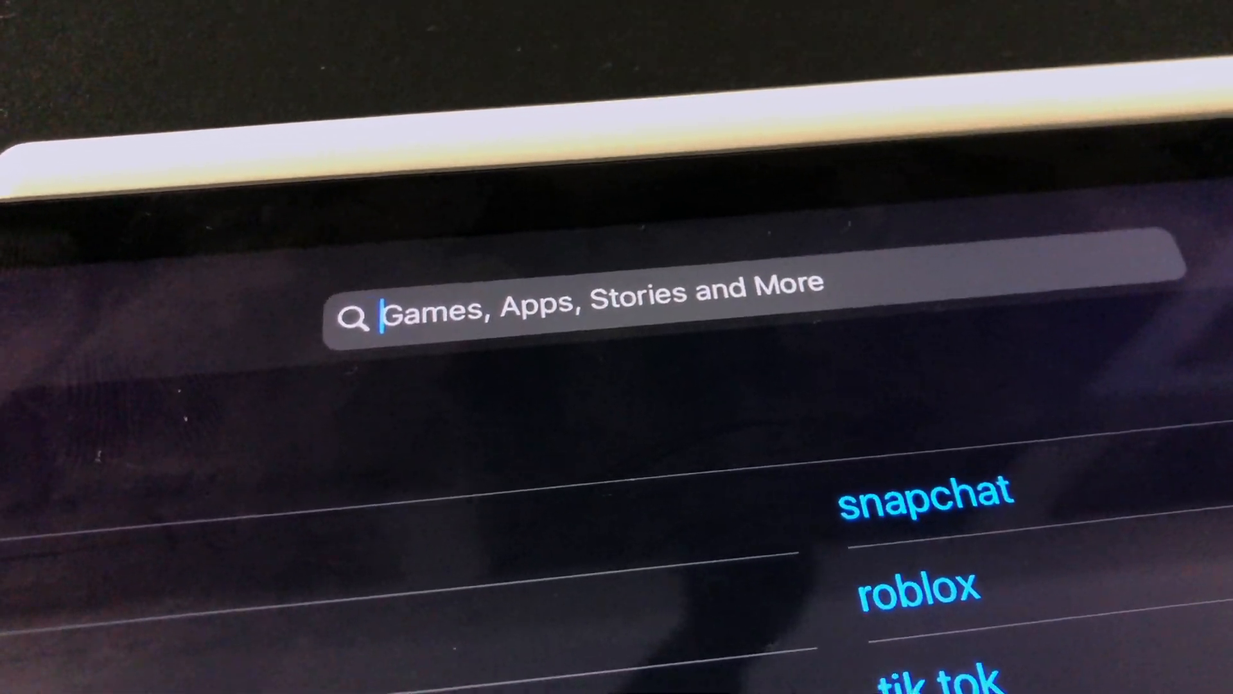
Step: Search the App Store for 'Affinity Desi' and launch Affinity Designer from its page
{"action": "type", "text": "Affinity"}
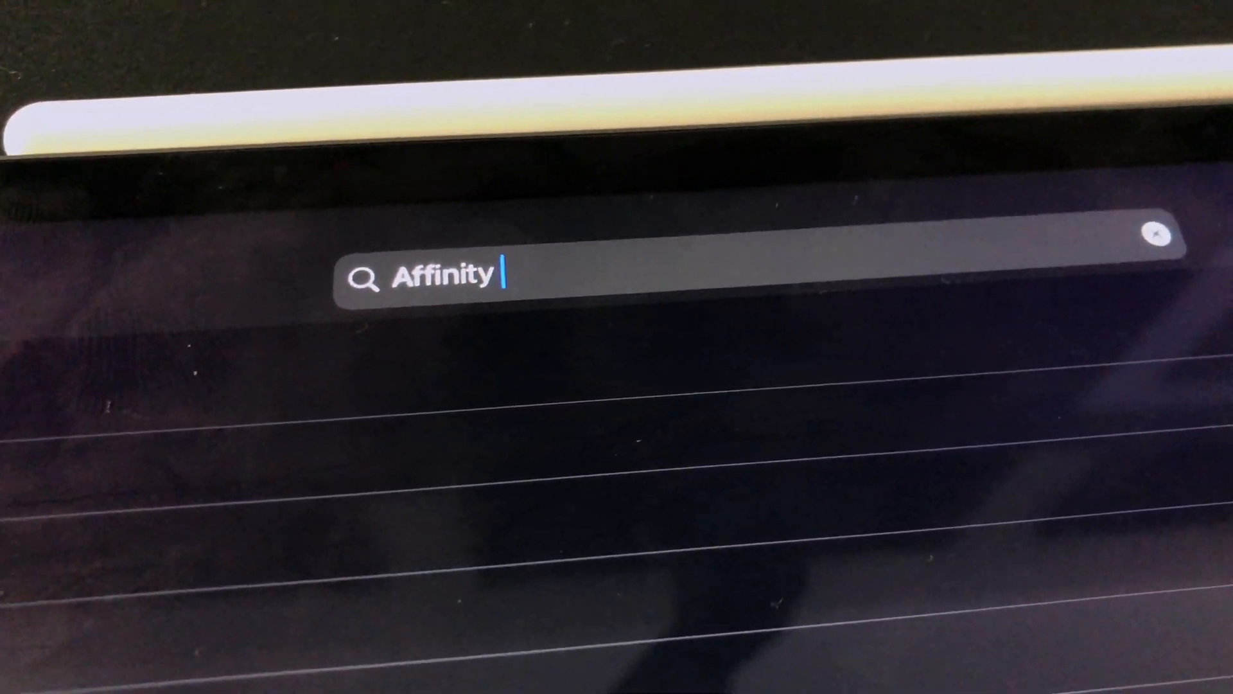
{"action": "type", "text": "Desi"}
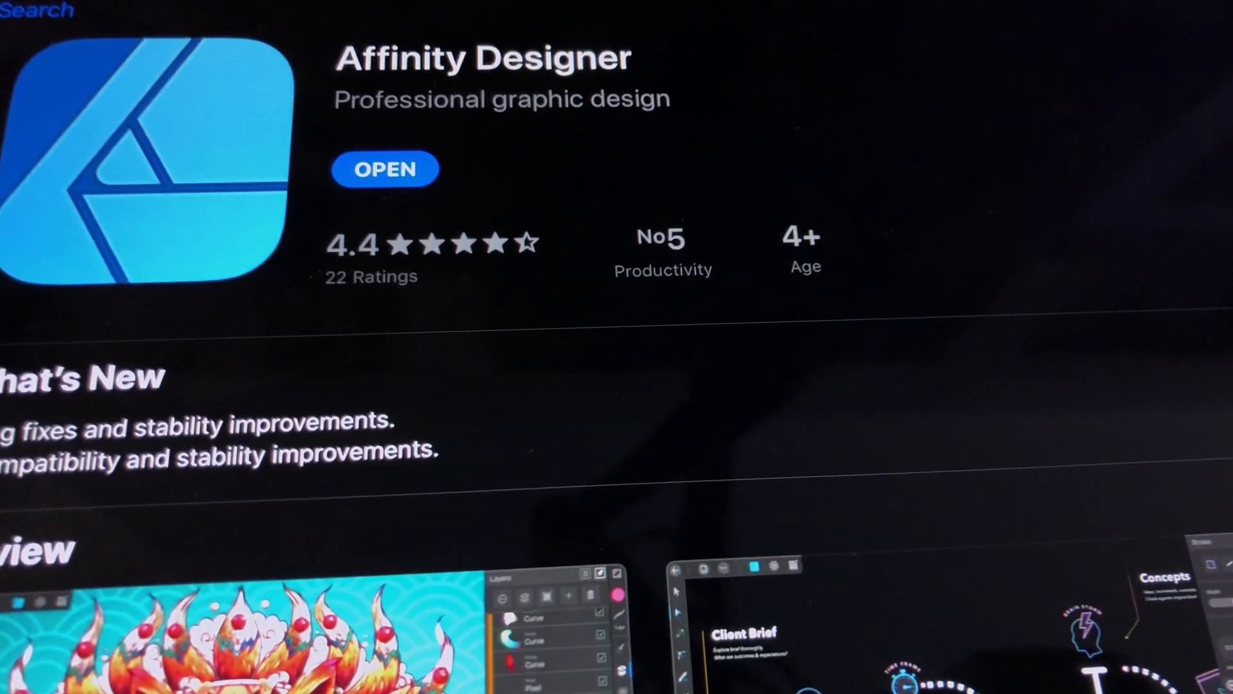
{"action": "left_click", "coordinate": [384, 169]}
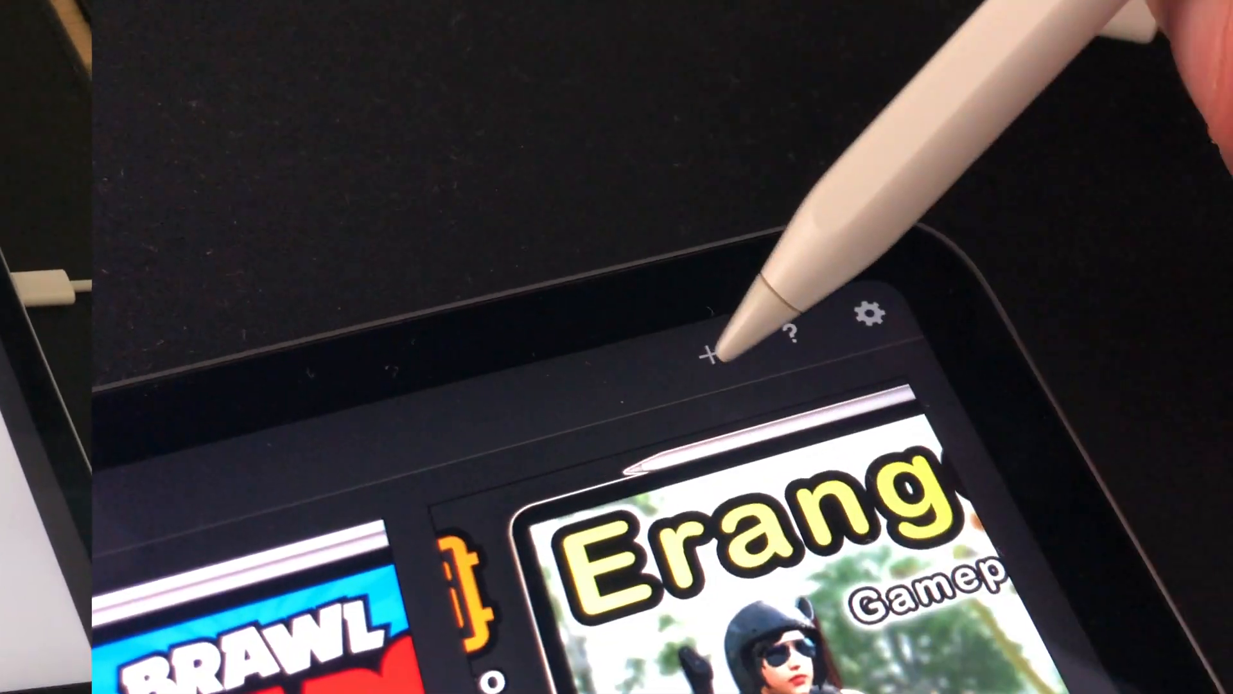
Step: Start a new document from the yt Thumbnail 1280×720 preset with Create Artboard enabled
{"action": "left_click", "coordinate": [708, 354]}
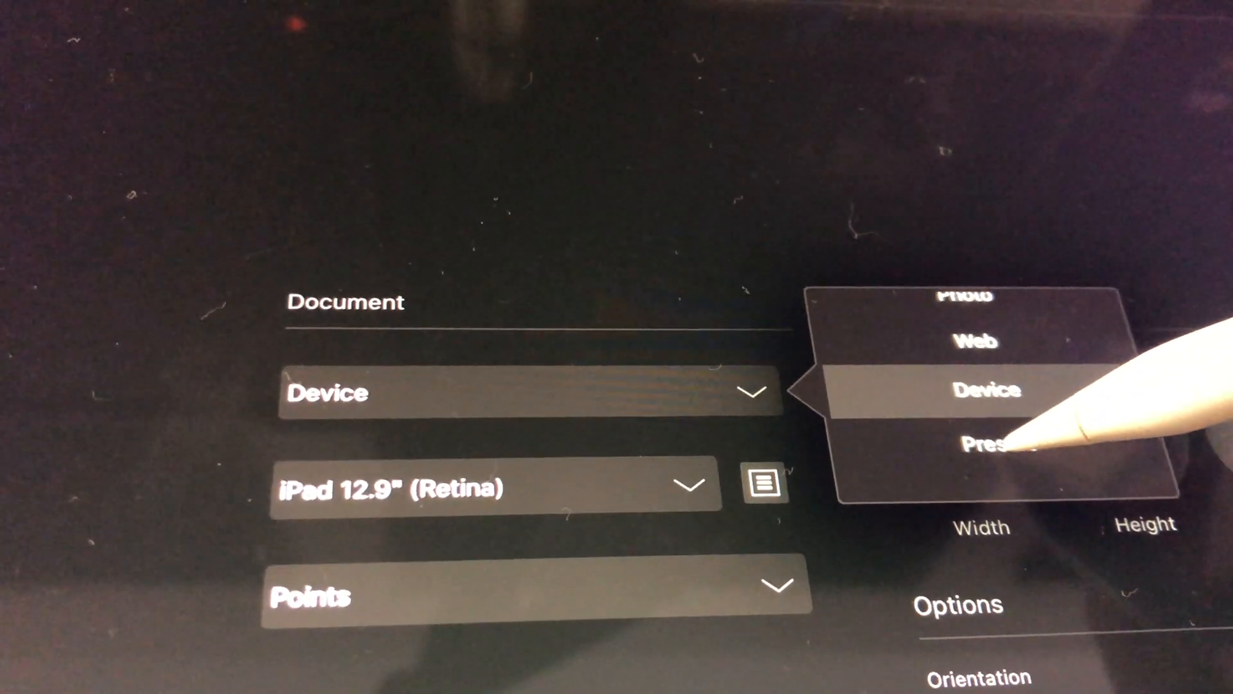
{"action": "left_click", "coordinate": [992, 444]}
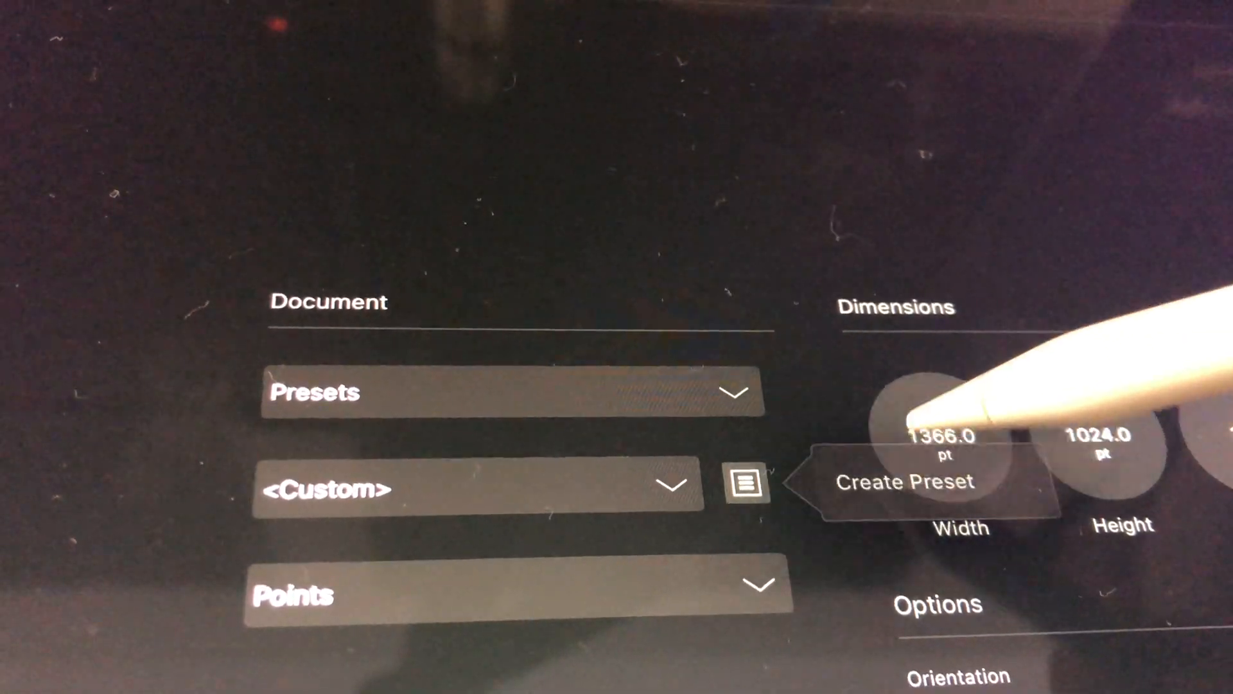
{"action": "left_click", "coordinate": [935, 445]}
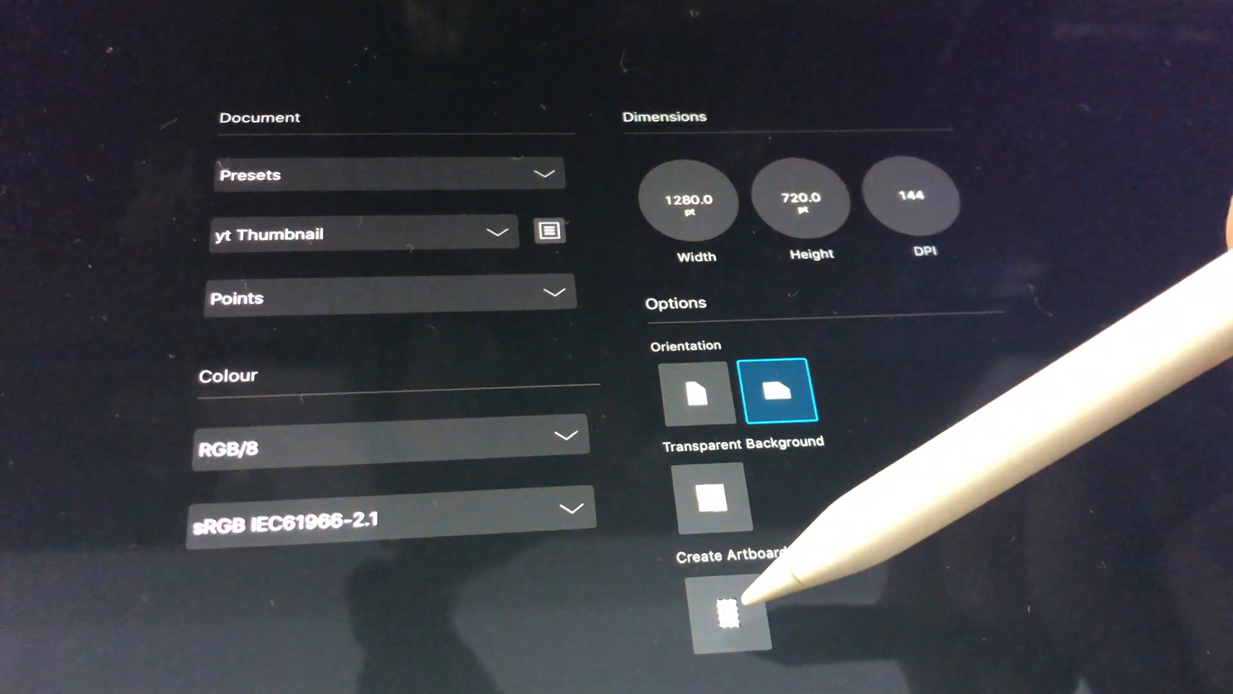
{"action": "left_click", "coordinate": [731, 615]}
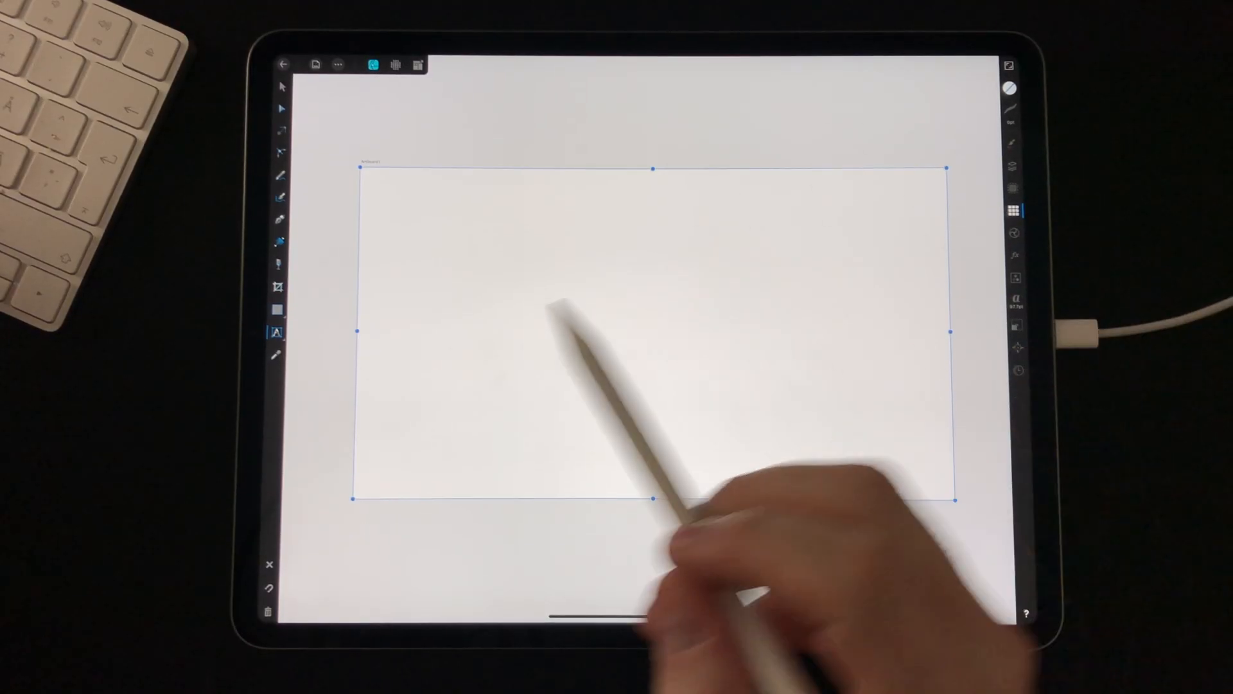
Step: Drag the Fill tool across the artboard to apply a blue gradient background
{"action": "left_click_drag", "start_coordinate": [948, 501], "coordinate": [908, 486]}
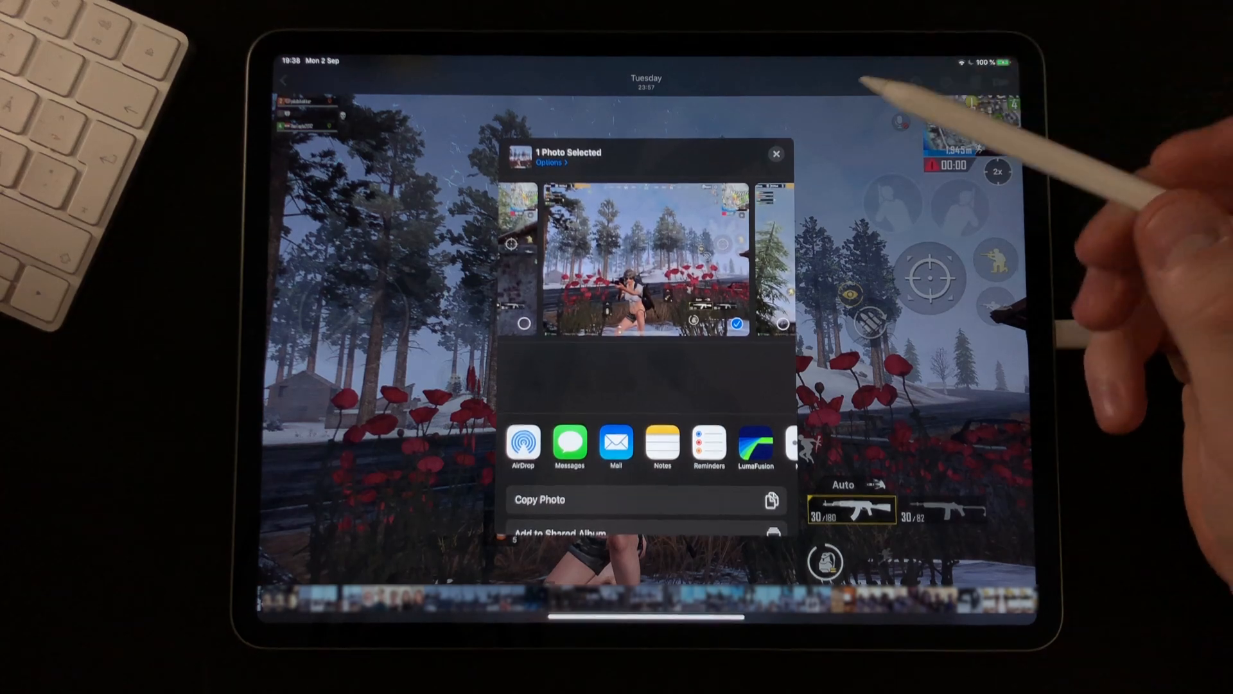
Step: Copy the PUBG gameplay screenshot via Share > Copy Photo
{"action": "left_click", "coordinate": [777, 153]}
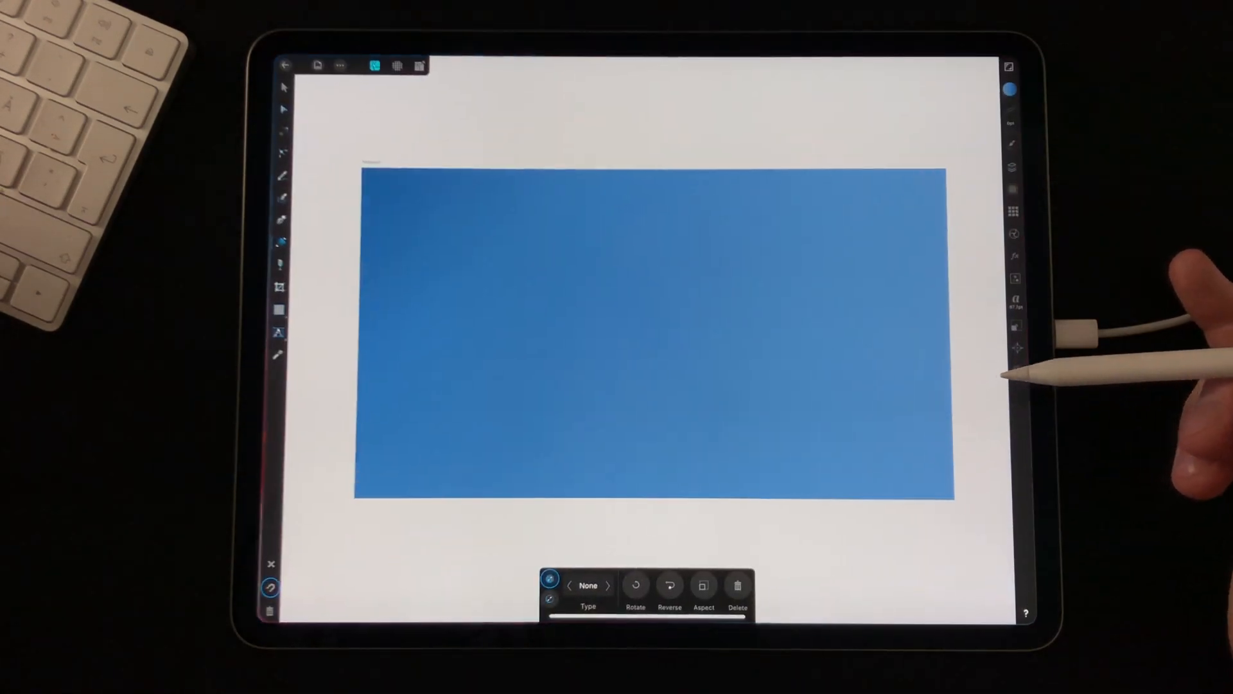
Step: Paste the screenshot and give the PUBG title a rounded font with a thick black solid stroke
{"action": "left_click", "coordinate": [339, 65]}
{"action": "type", "text": "PUBG"}
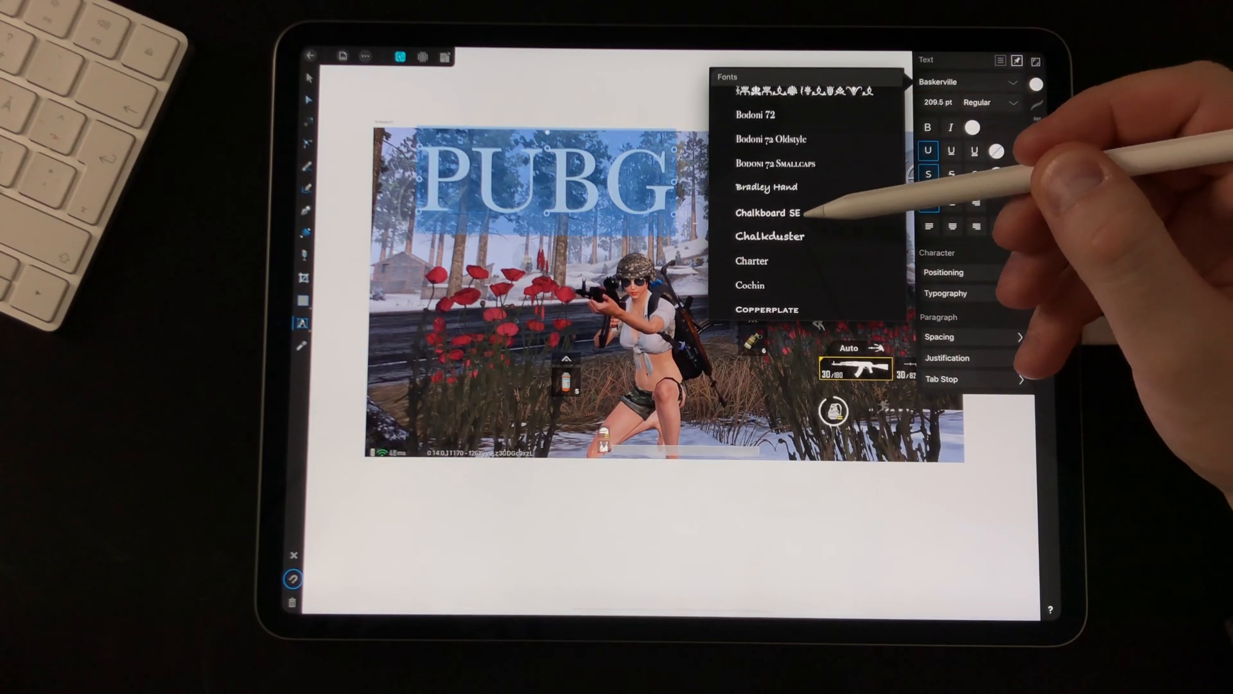
{"action": "left_click", "coordinate": [767, 213]}
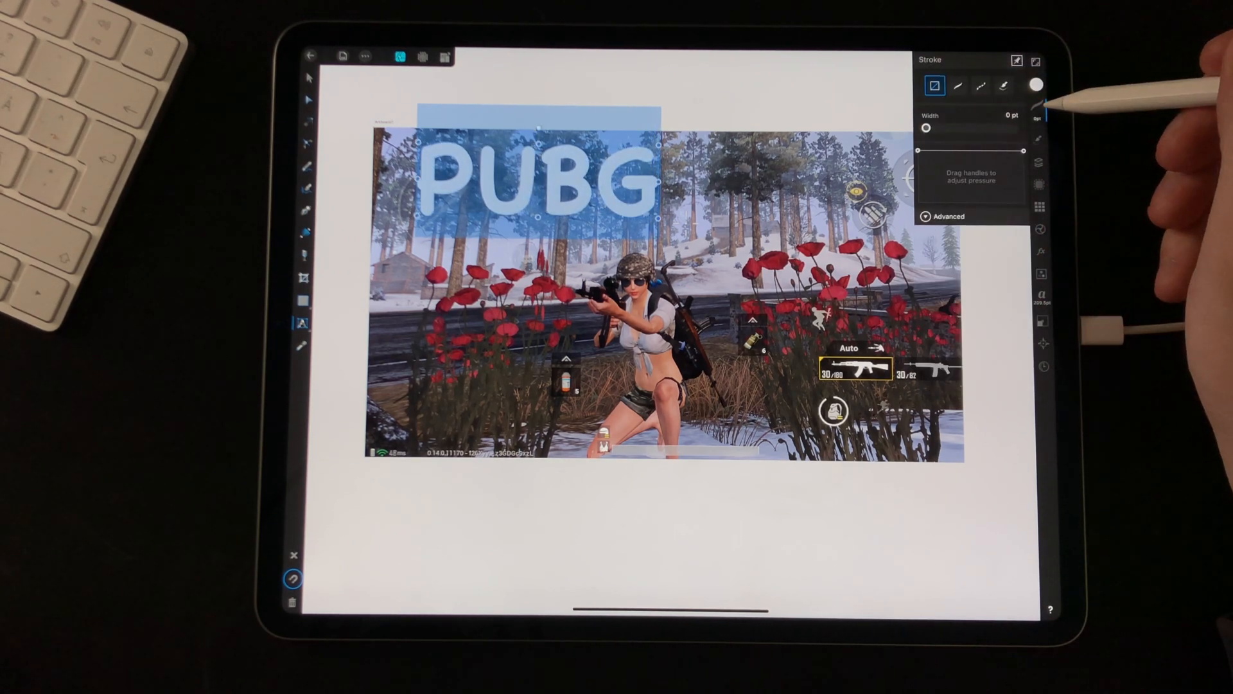
{"action": "left_click", "coordinate": [980, 85]}
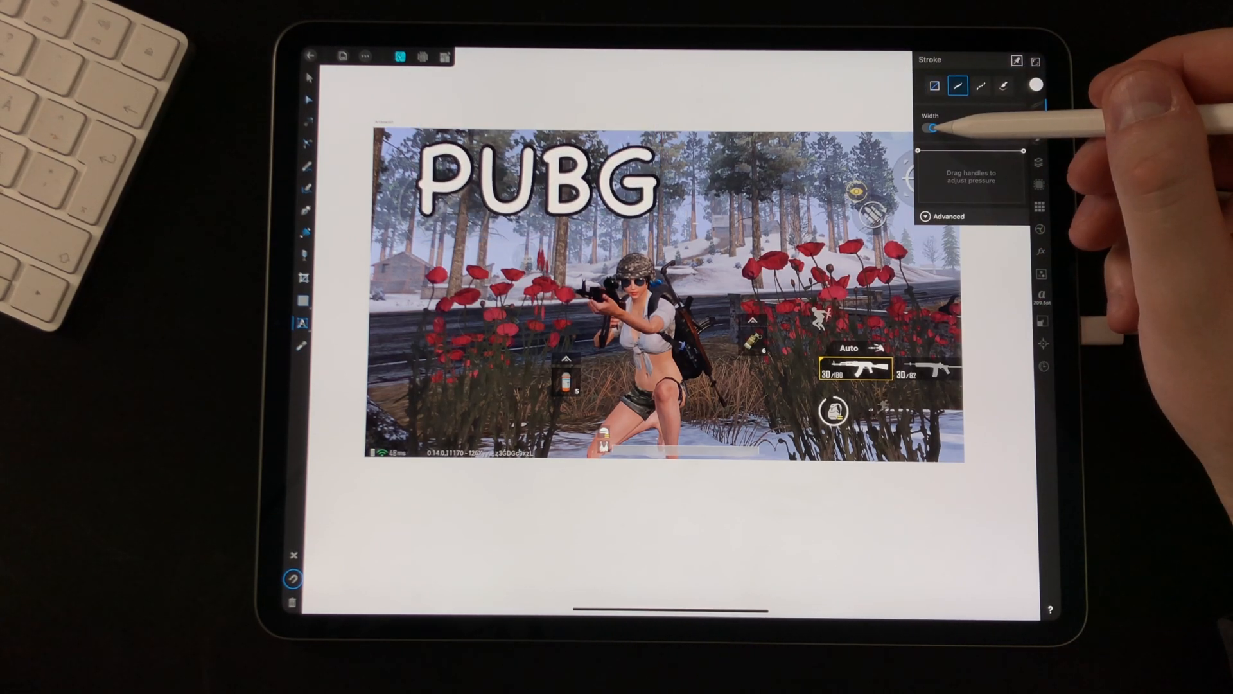
{"action": "left_click", "coordinate": [946, 217]}
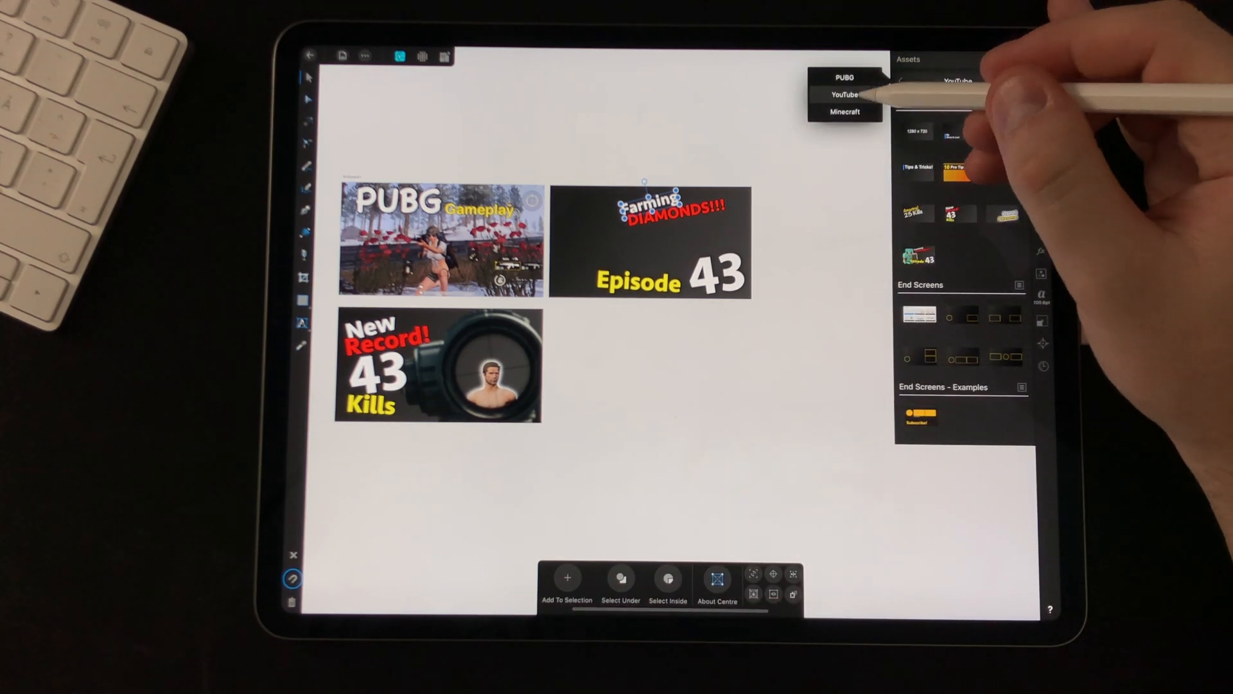
Step: Switch the Assets studio to the YouTube asset collection
{"action": "left_click", "coordinate": [844, 111]}
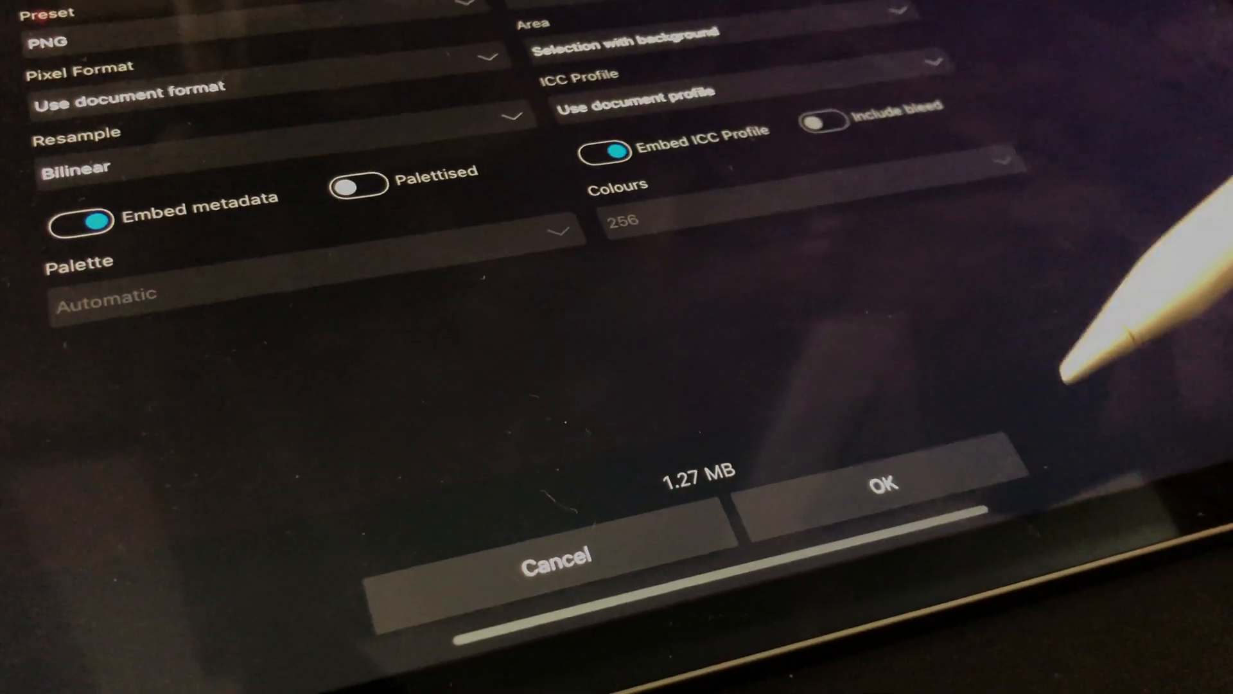
Step: Confirm the PNG export with Selection with background
{"action": "left_click", "coordinate": [882, 483]}
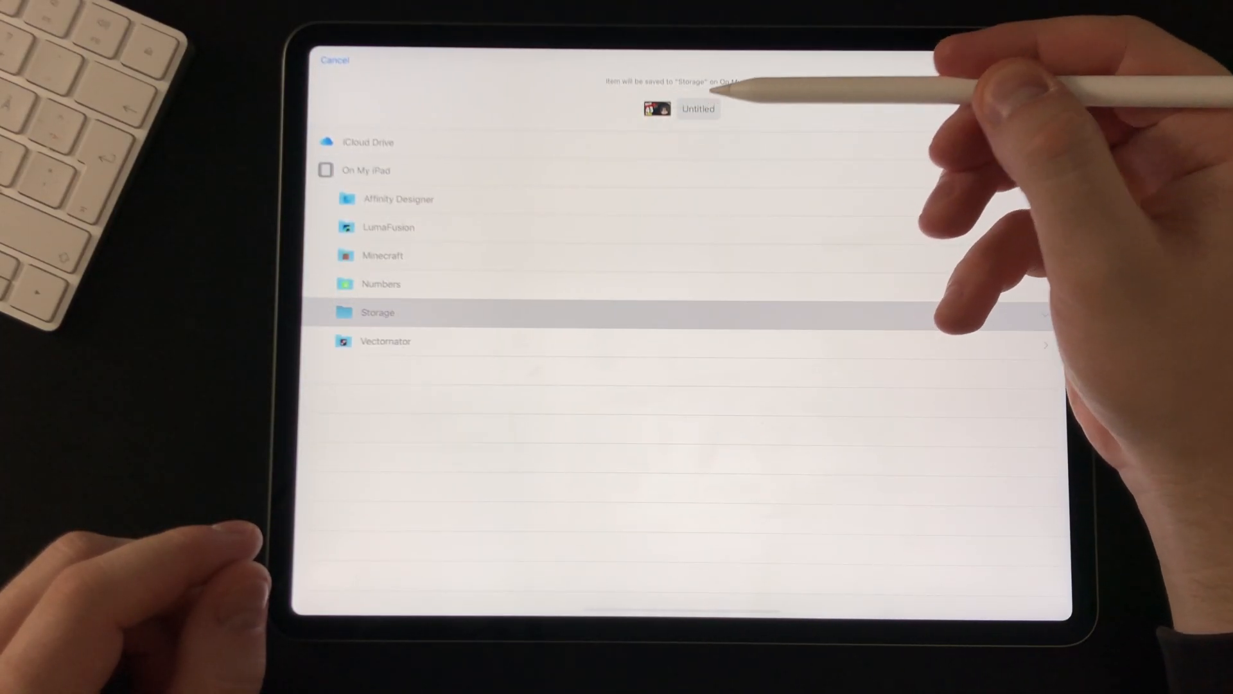
Step: Rename the exported file to 'Thumbnail Re' for saving in the Storage folder
{"action": "type", "text": "Thumbnail Re"}
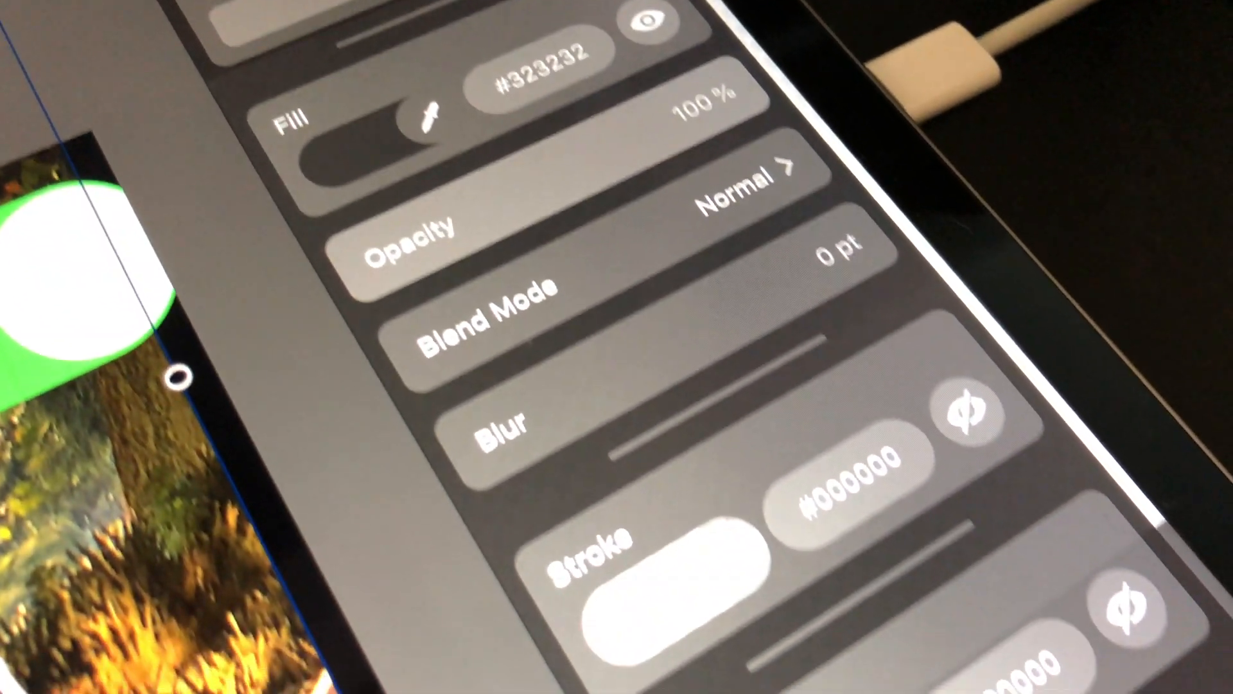
{"action": "scroll", "scroll_direction": "down", "scroll_amount": 3}
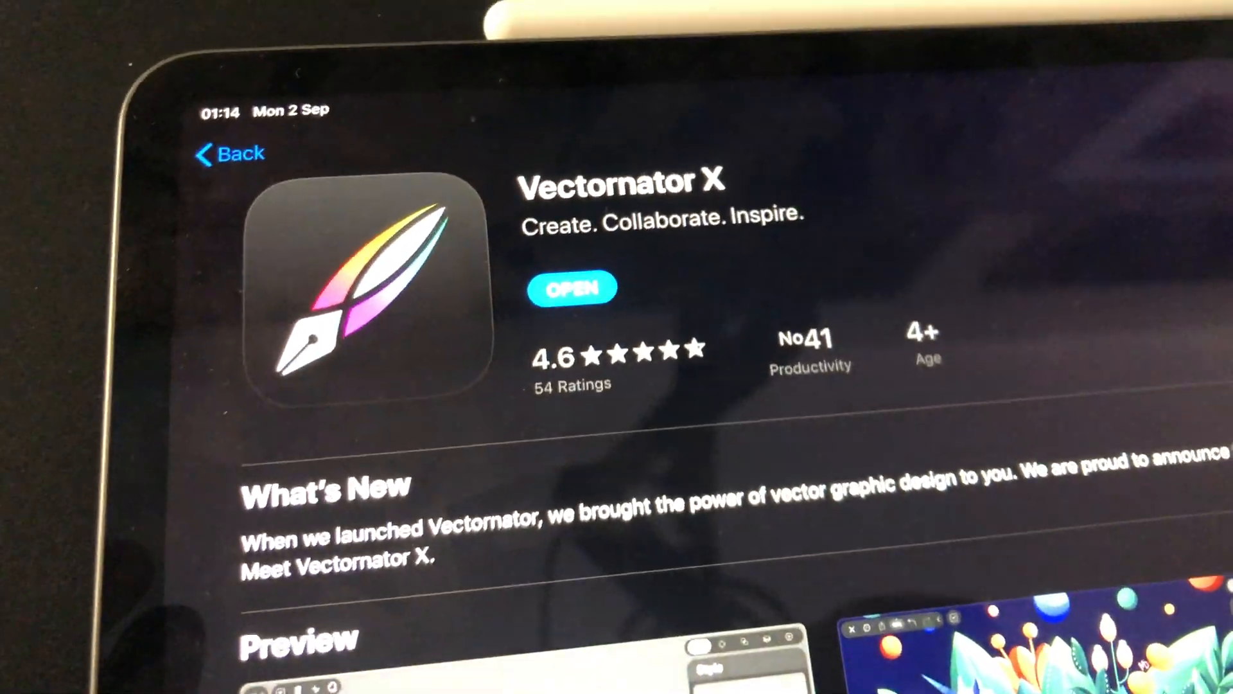
{"action": "scroll", "scroll_direction": "down", "scroll_amount": 3}
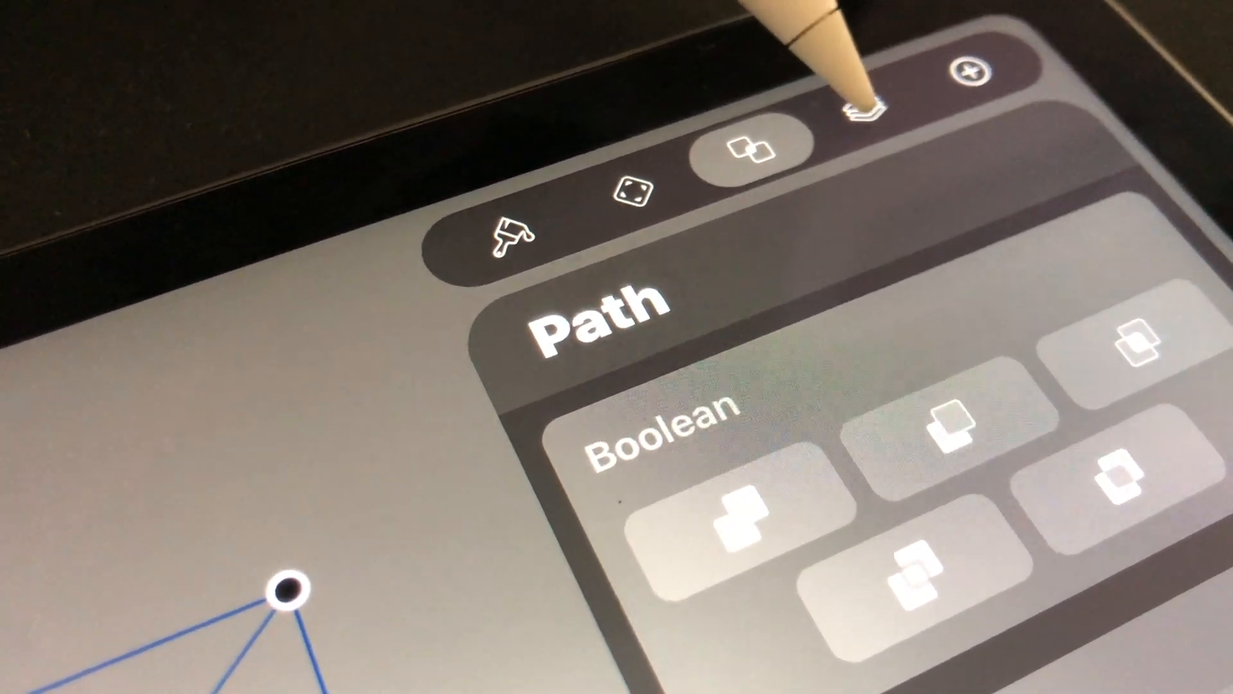
Step: Show the layers, return to the Gallery and bring up the New Document templates
{"action": "left_click", "coordinate": [877, 118]}
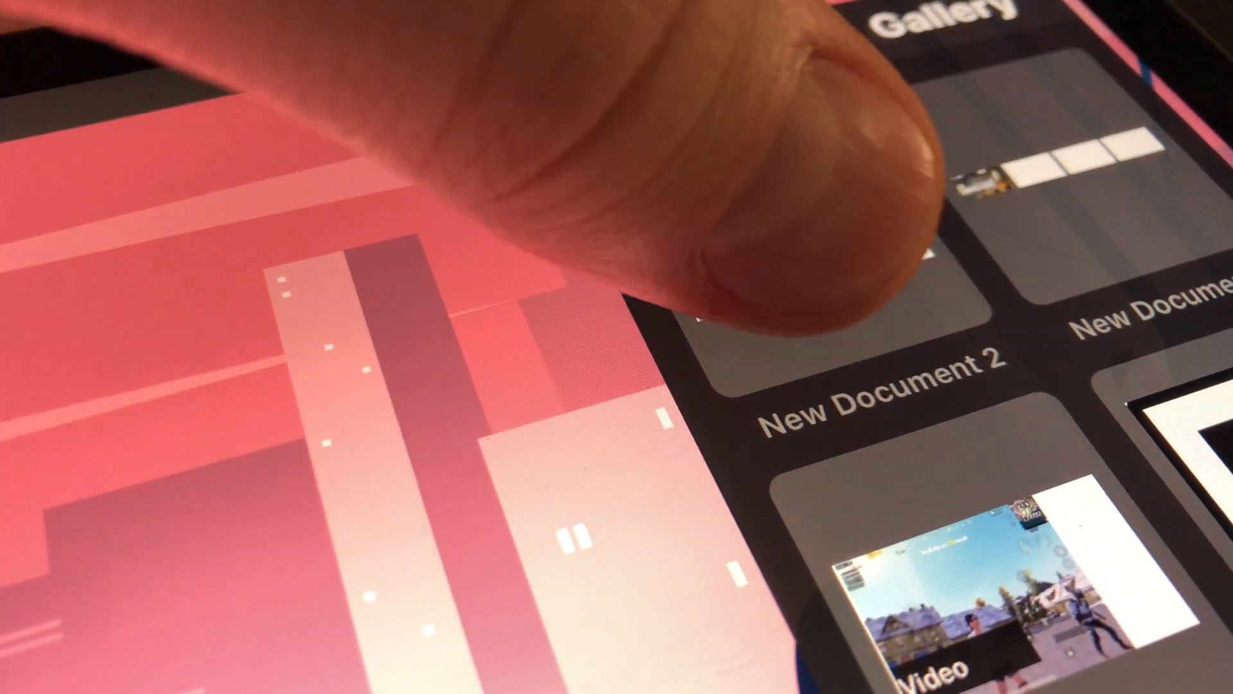
{"action": "scroll", "scroll_direction": "down", "scroll_amount": 3}
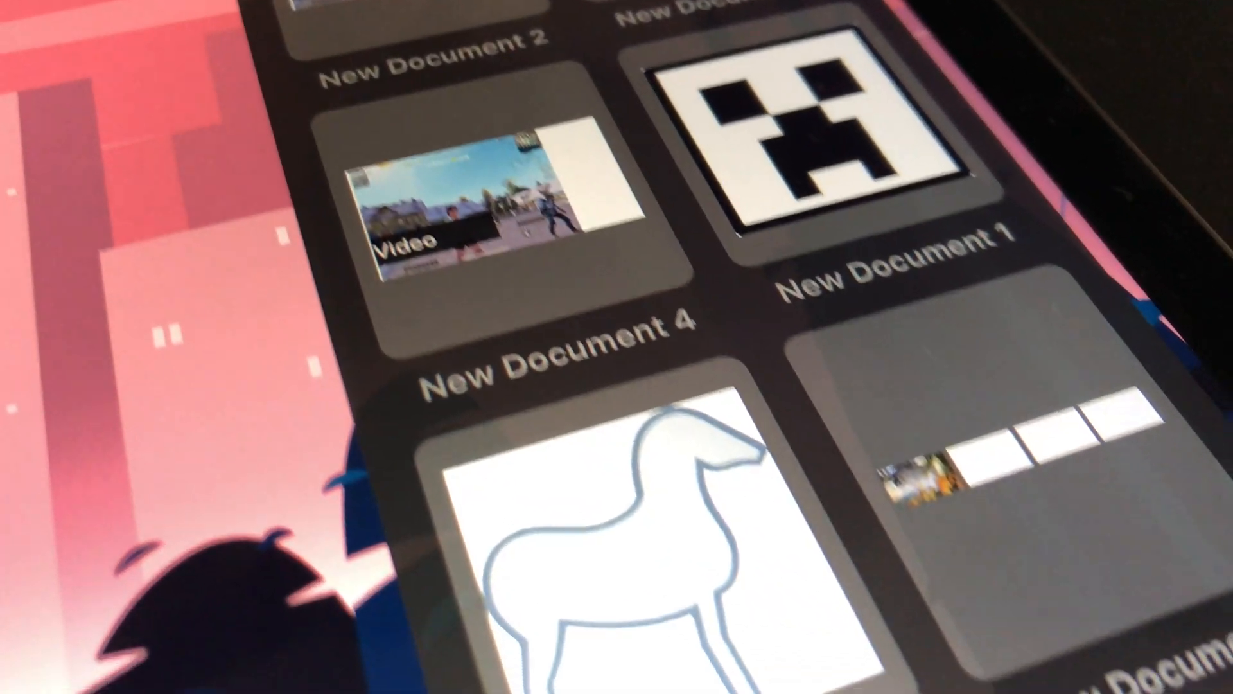
{"action": "scroll", "scroll_direction": "down", "scroll_amount": 3}
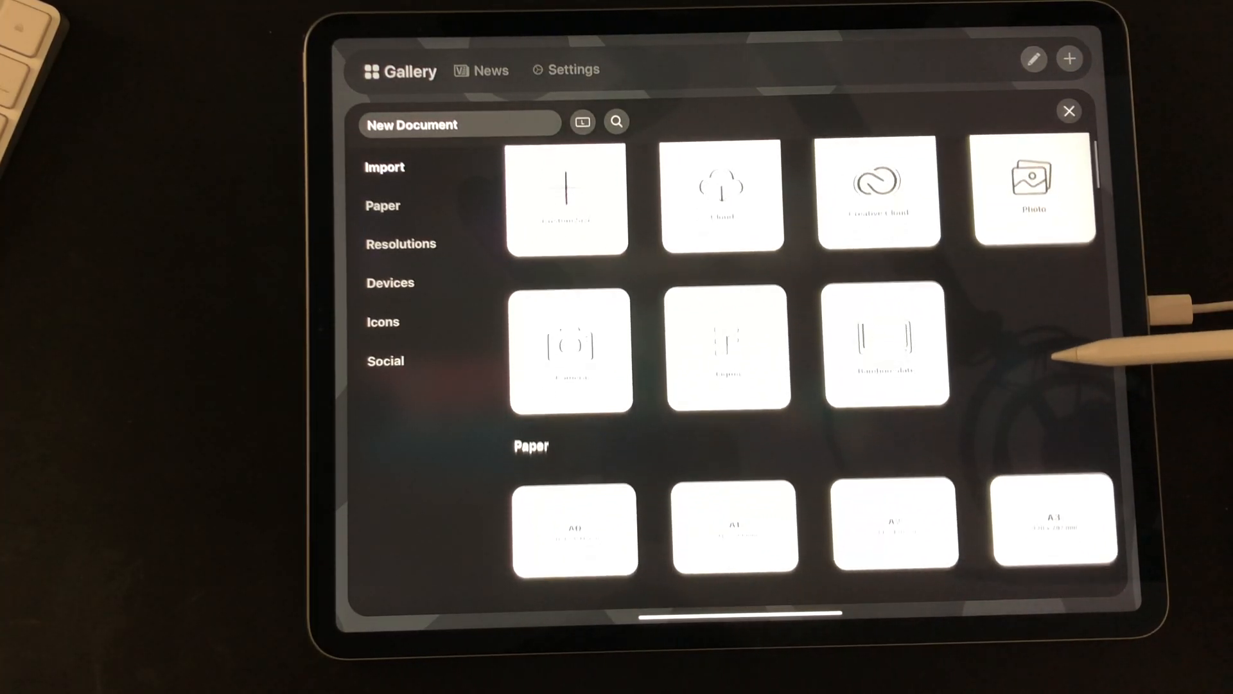
{"action": "left_click", "coordinate": [384, 361]}
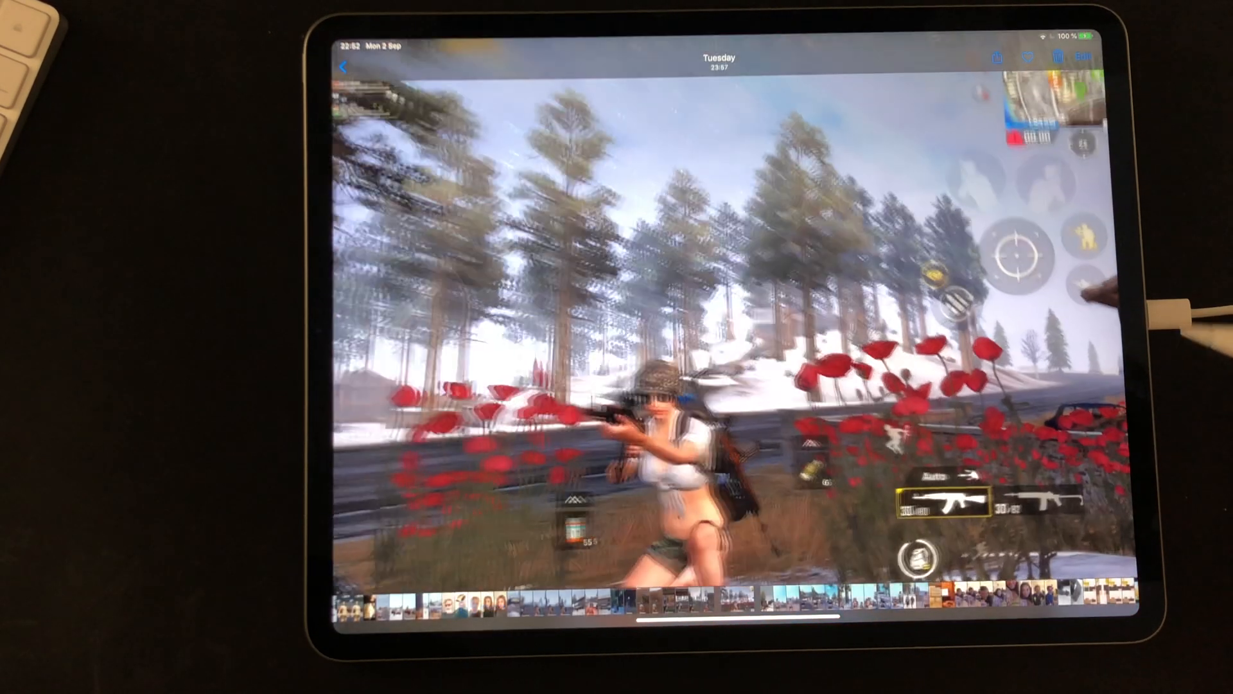
Step: Share the PUBG gameplay screenshot from Photos for use in Vectornator X
{"action": "left_click", "coordinate": [998, 56]}
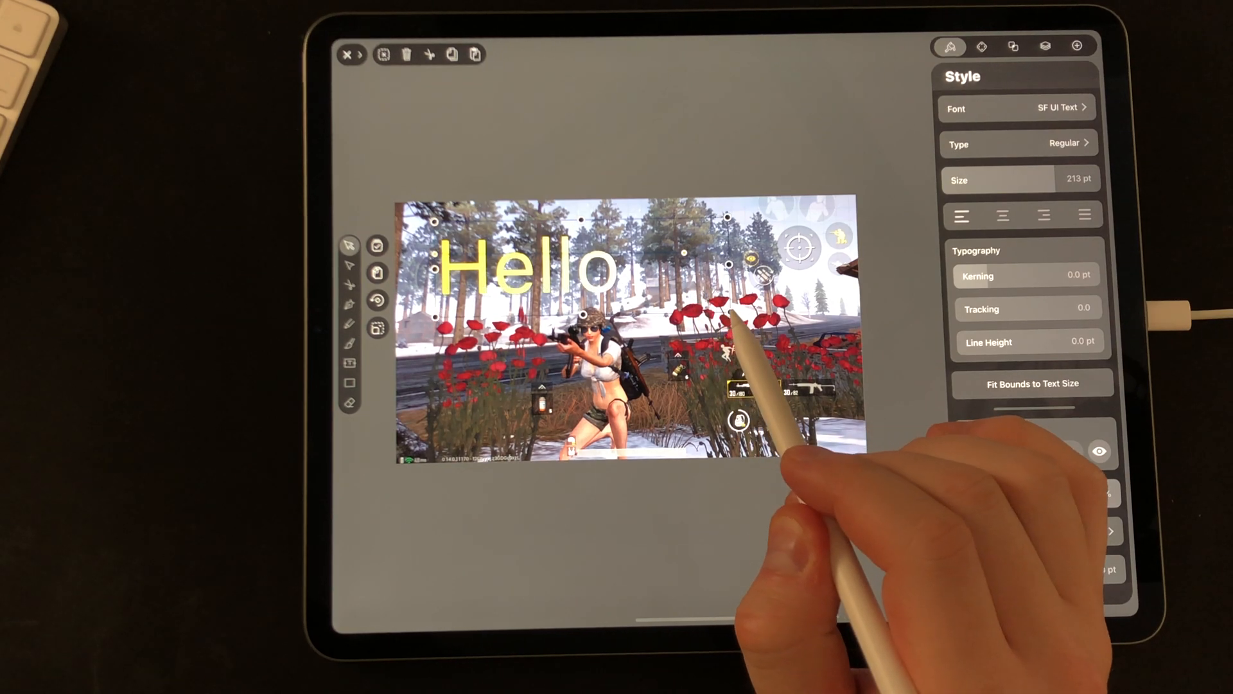
Step: Scroll the Style panel to reach the Stroke settings for the yellow Hello title
{"action": "scroll", "scroll_direction": "down", "scroll_amount": 3}
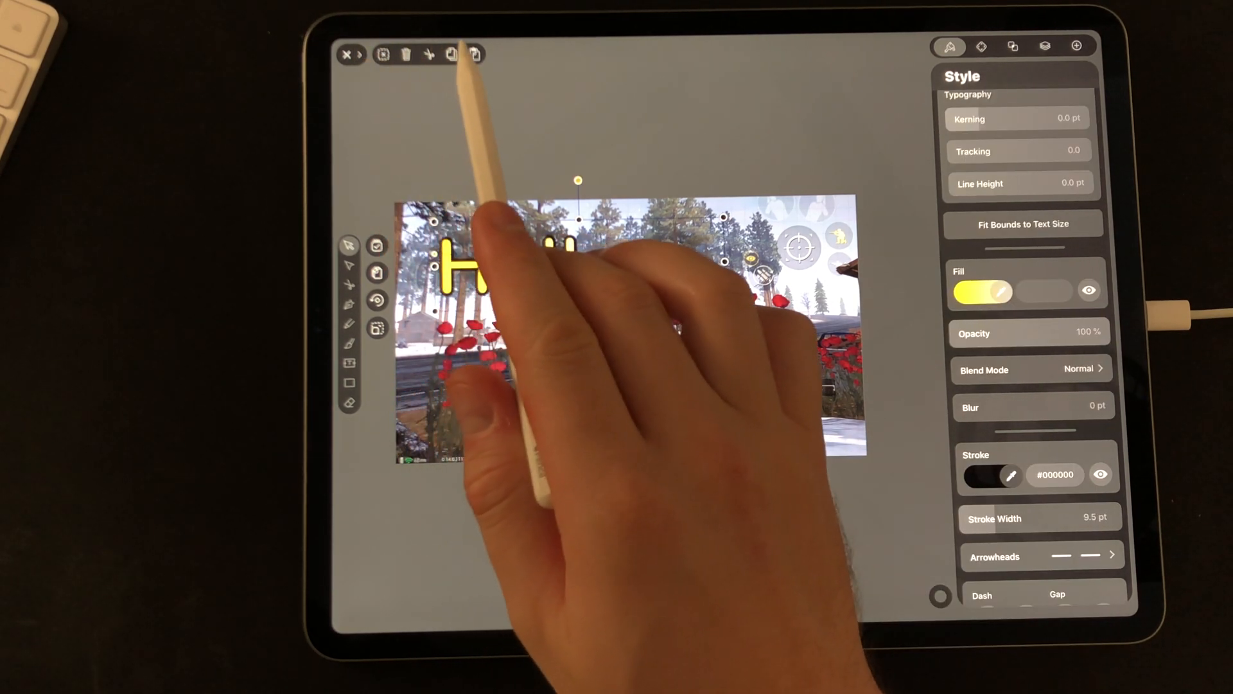